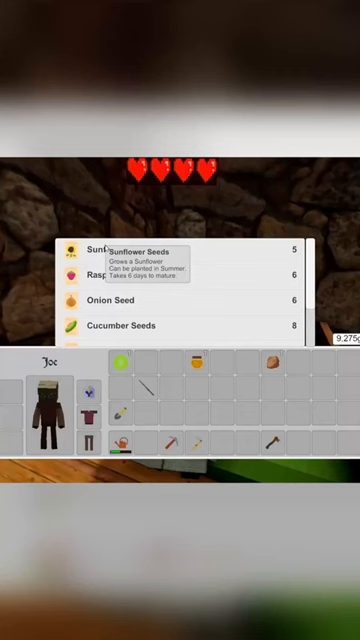
scroll("down", 3)
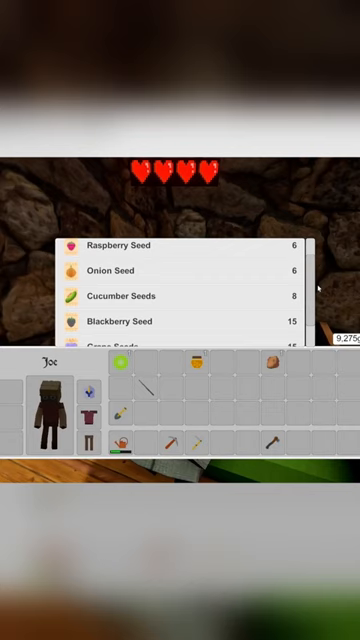